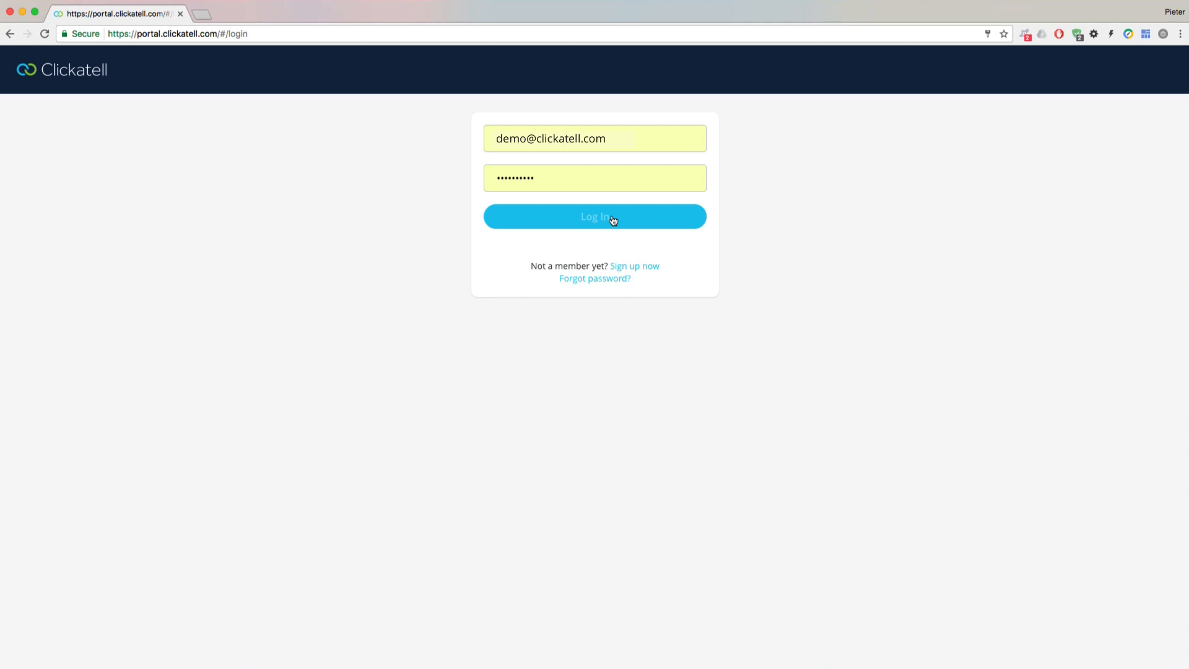
# - Sign in to the Clickatell demo account with the entered credentials
pyautogui.click(594, 217)
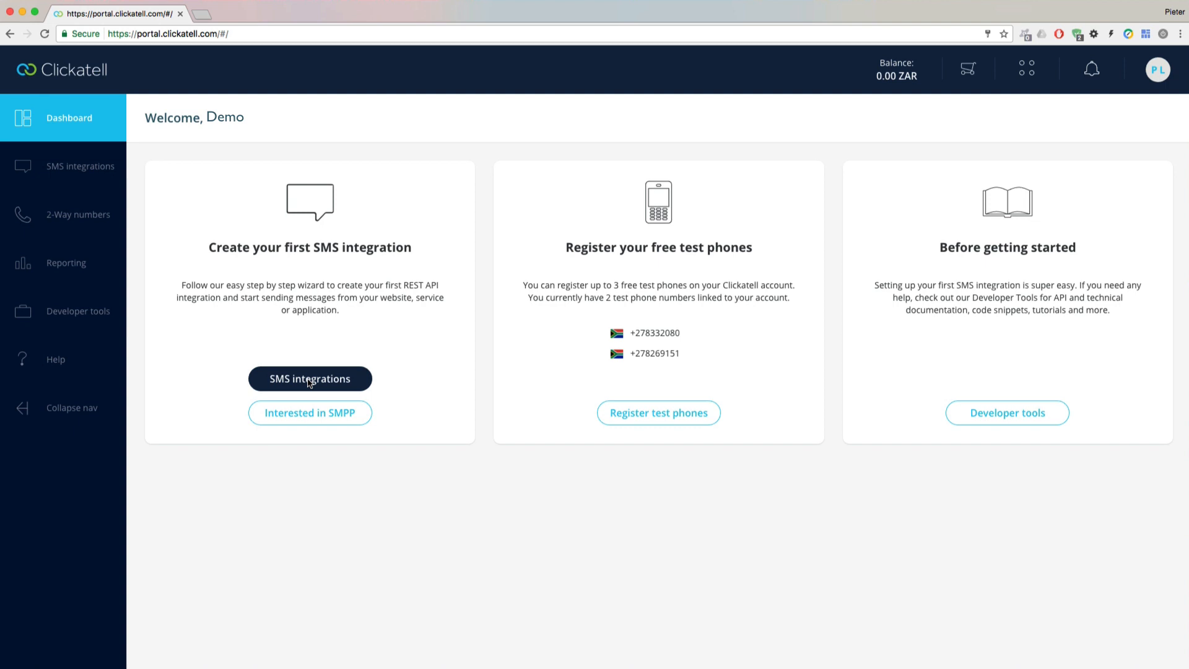
# - Start a new SMS integration named and described 'My New Integration', keeping Sandbox
pyautogui.click(310, 378)
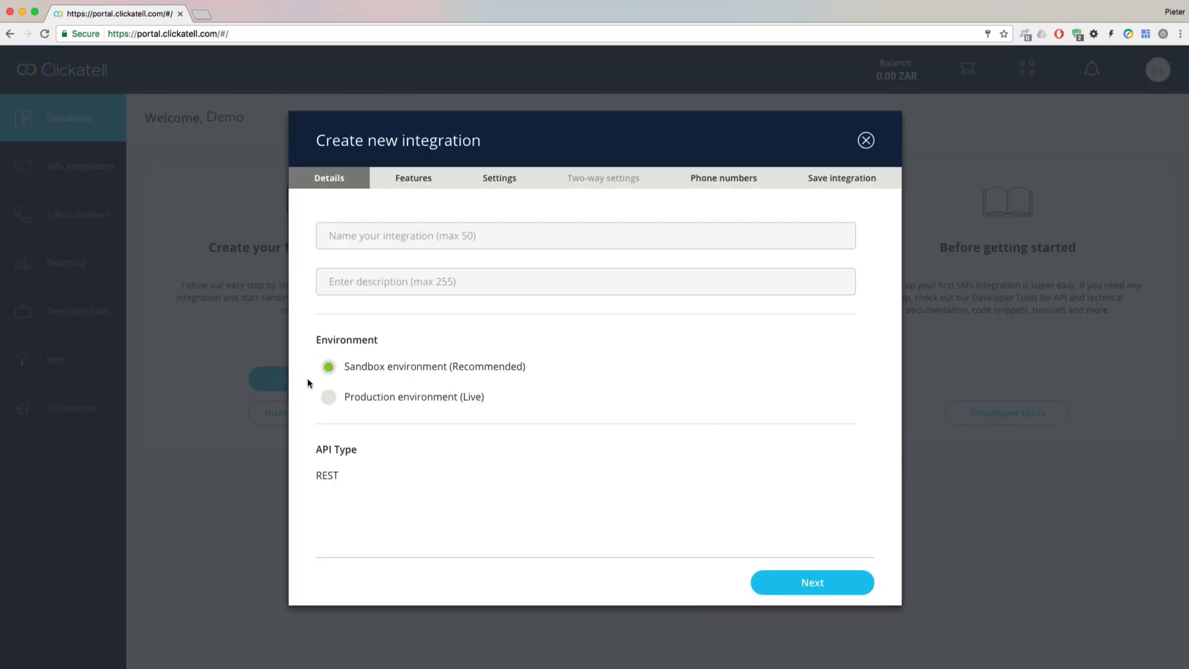
pyautogui.write('My')
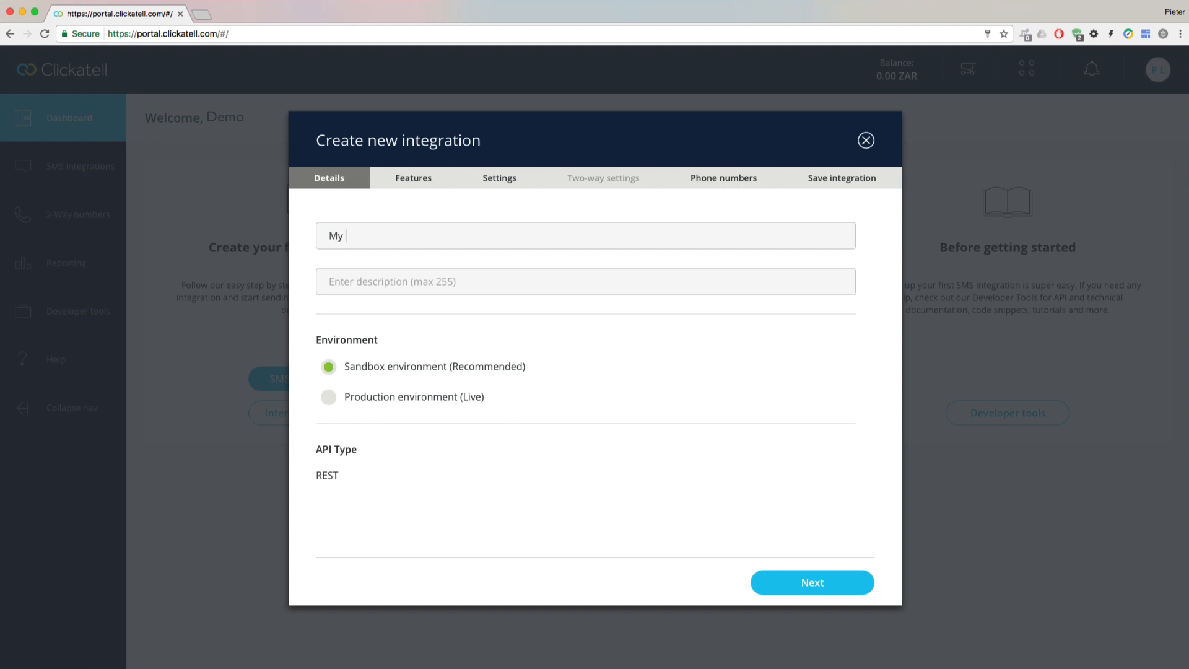
pyautogui.write('New Integrat')
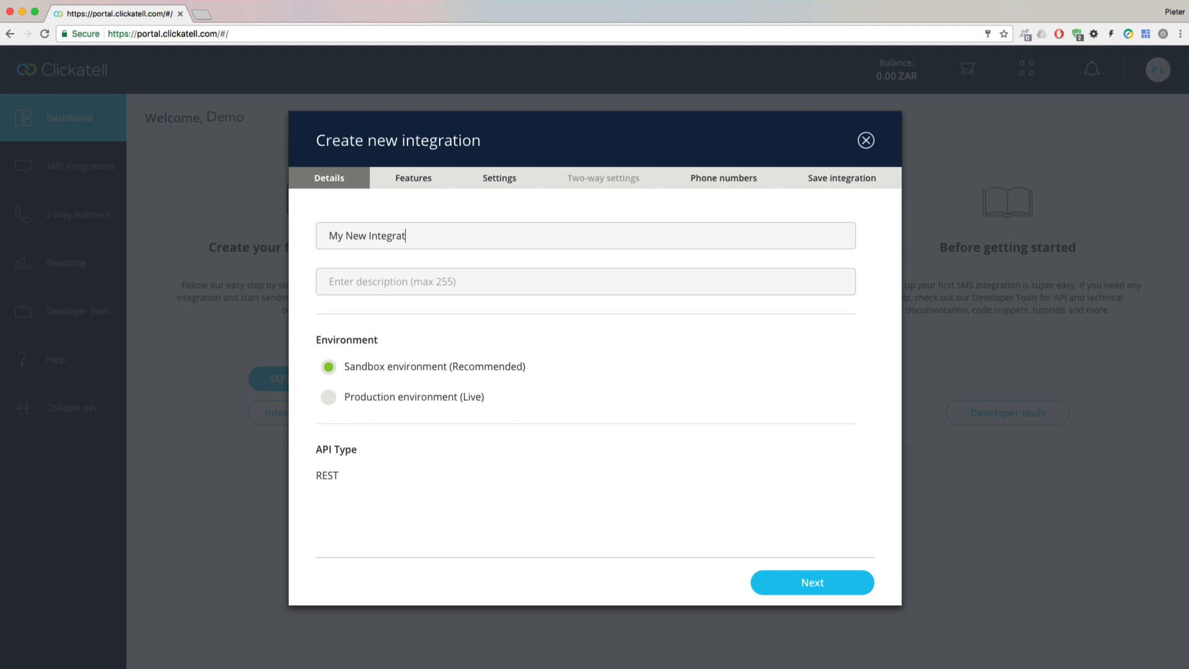
pyautogui.write('My New Integration')
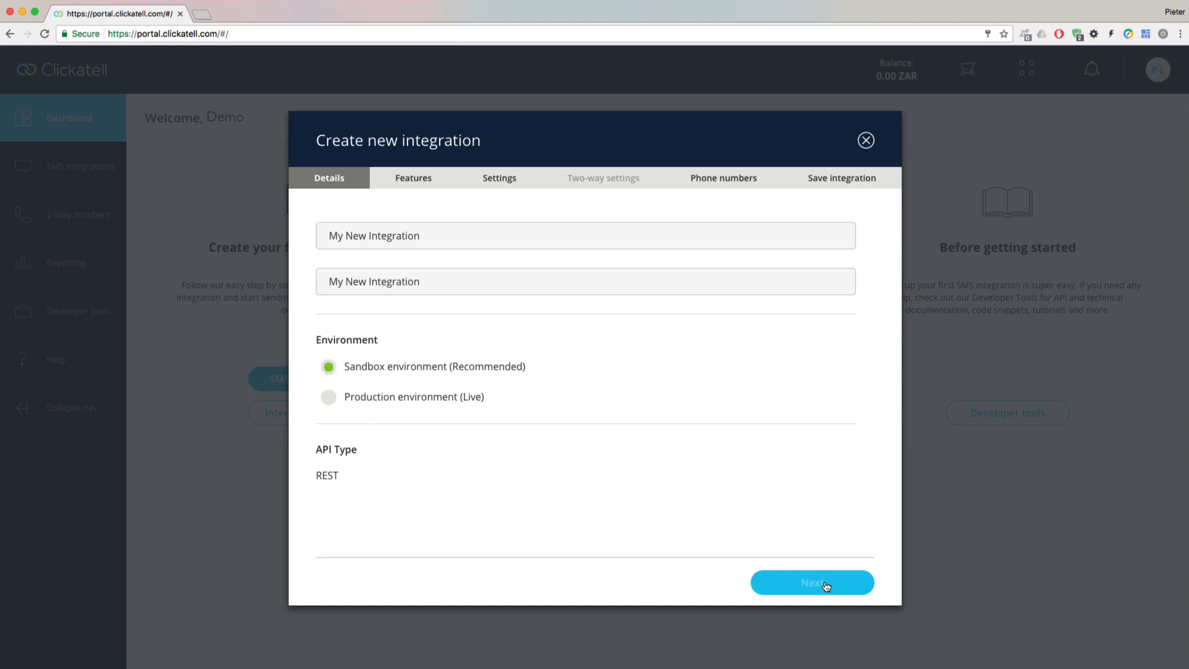
# - Choose one-way messaging with Standard delivery and advance to the settings step
pyautogui.click(812, 582)
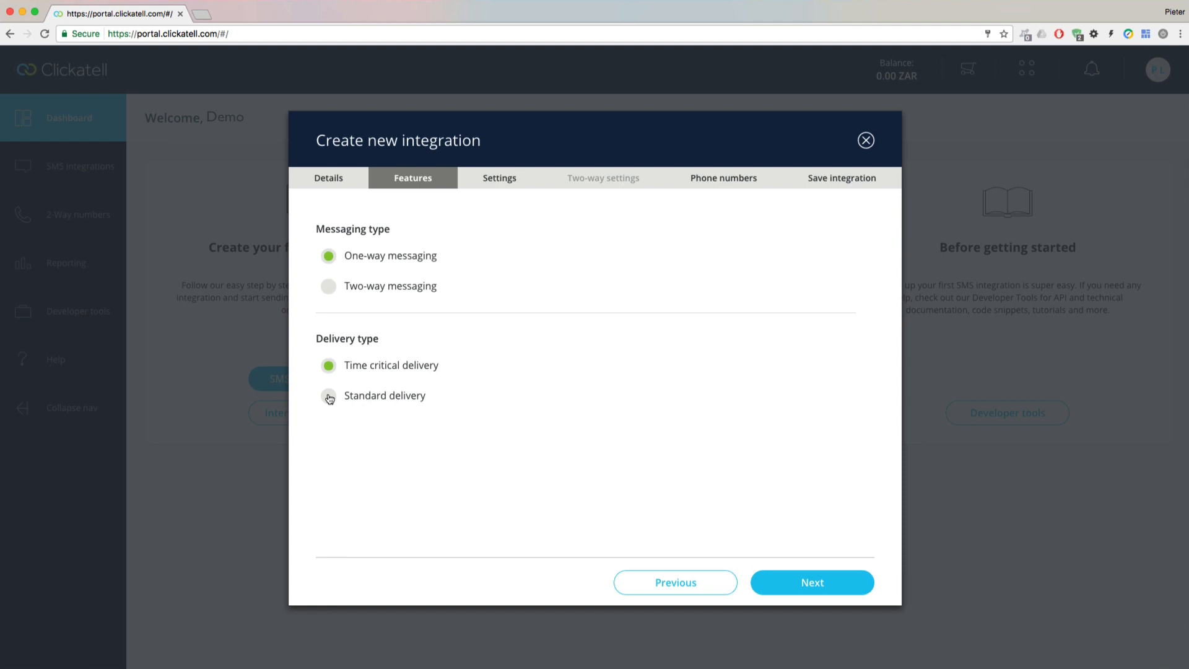
pyautogui.click(328, 396)
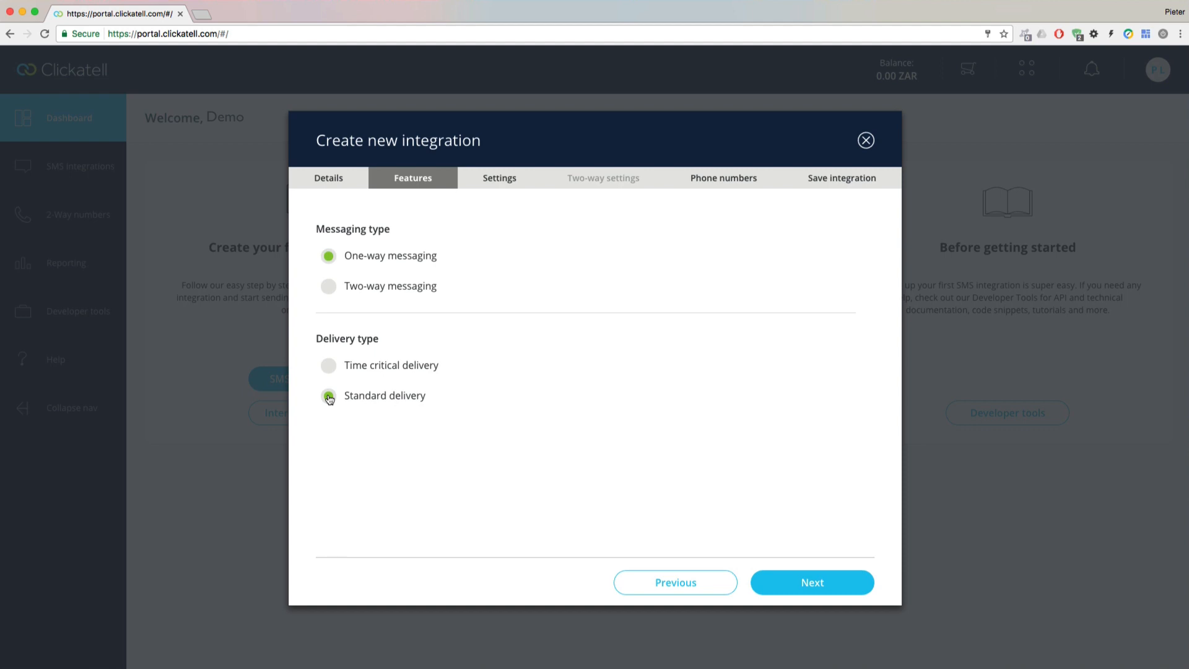
pyautogui.click(811, 582)
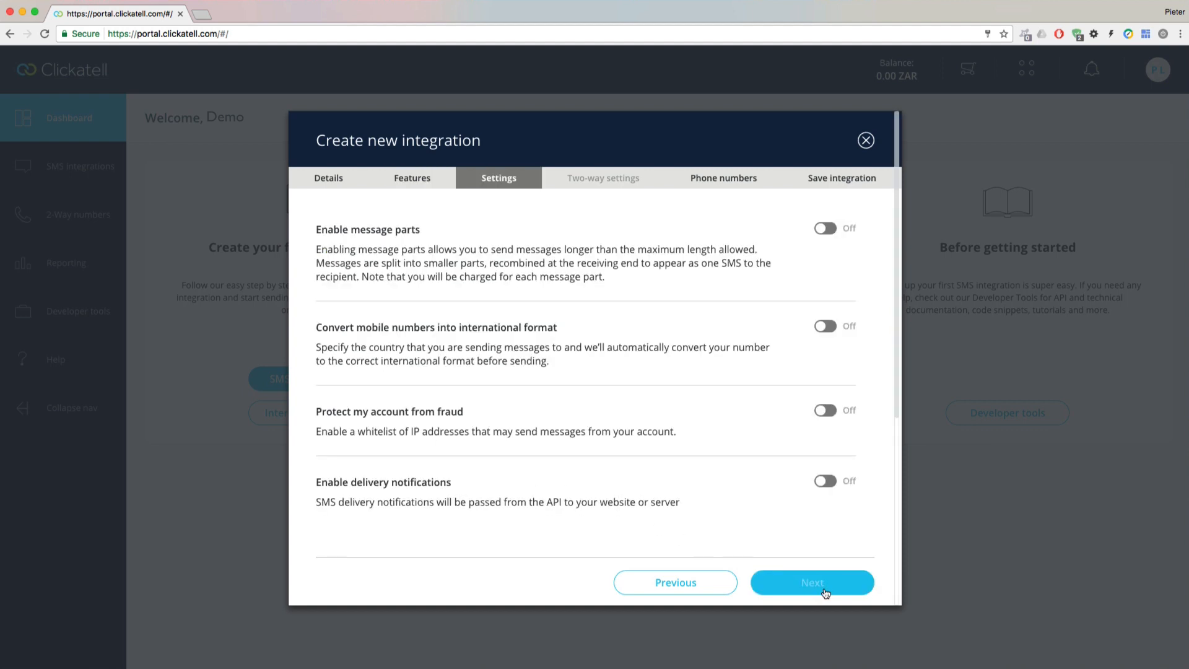
# - Exclude the second test phone number, review the summary, and finish the integration
pyautogui.click(826, 228)
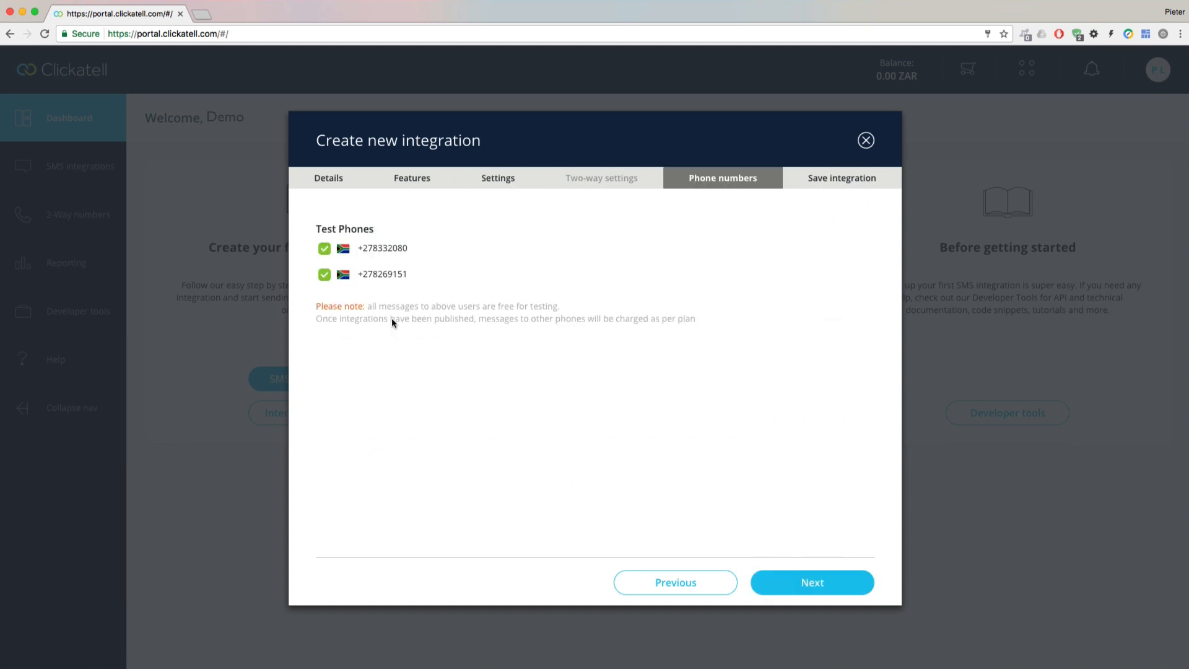
pyautogui.click(324, 275)
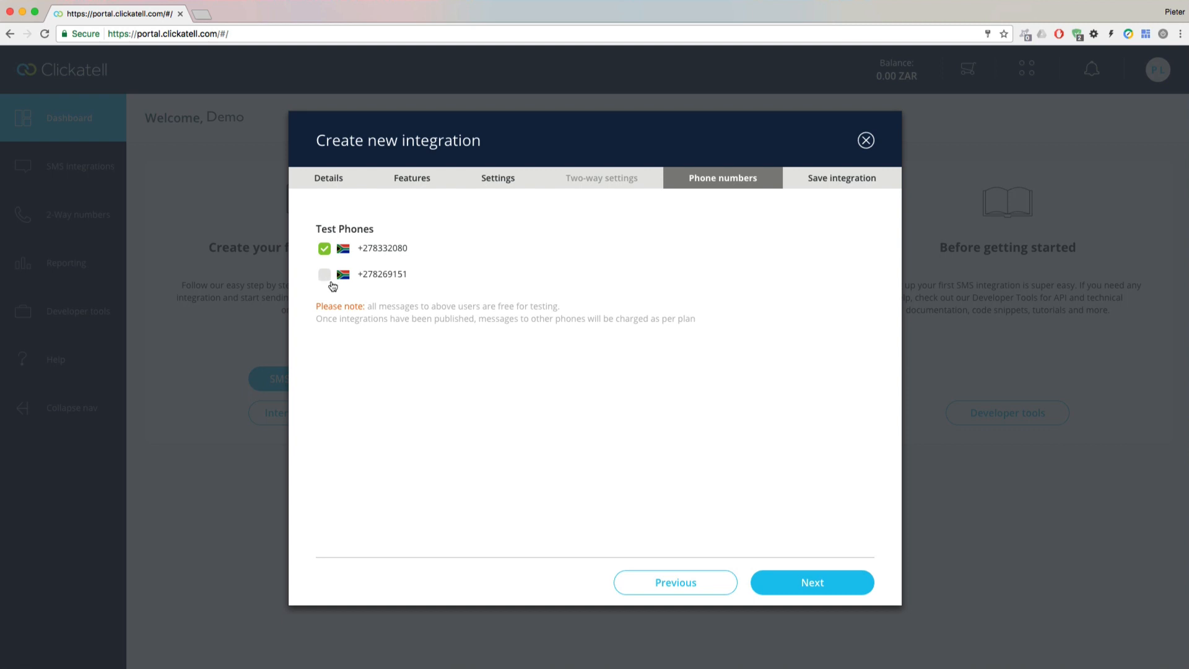
pyautogui.click(812, 582)
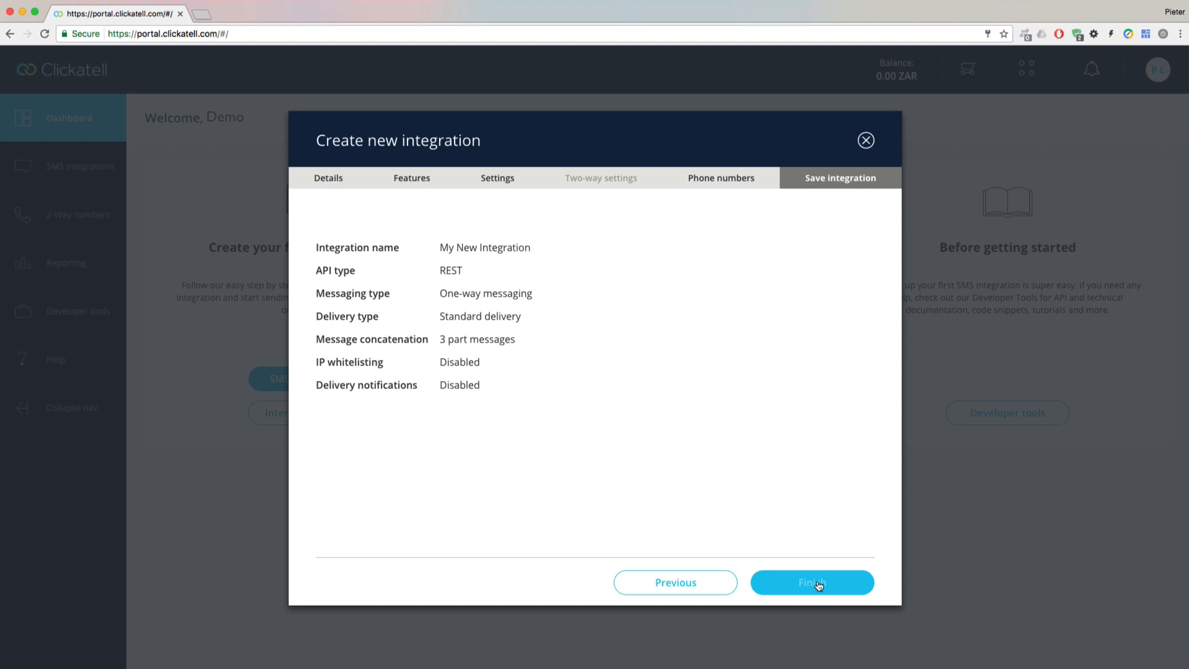
pyautogui.click(812, 582)
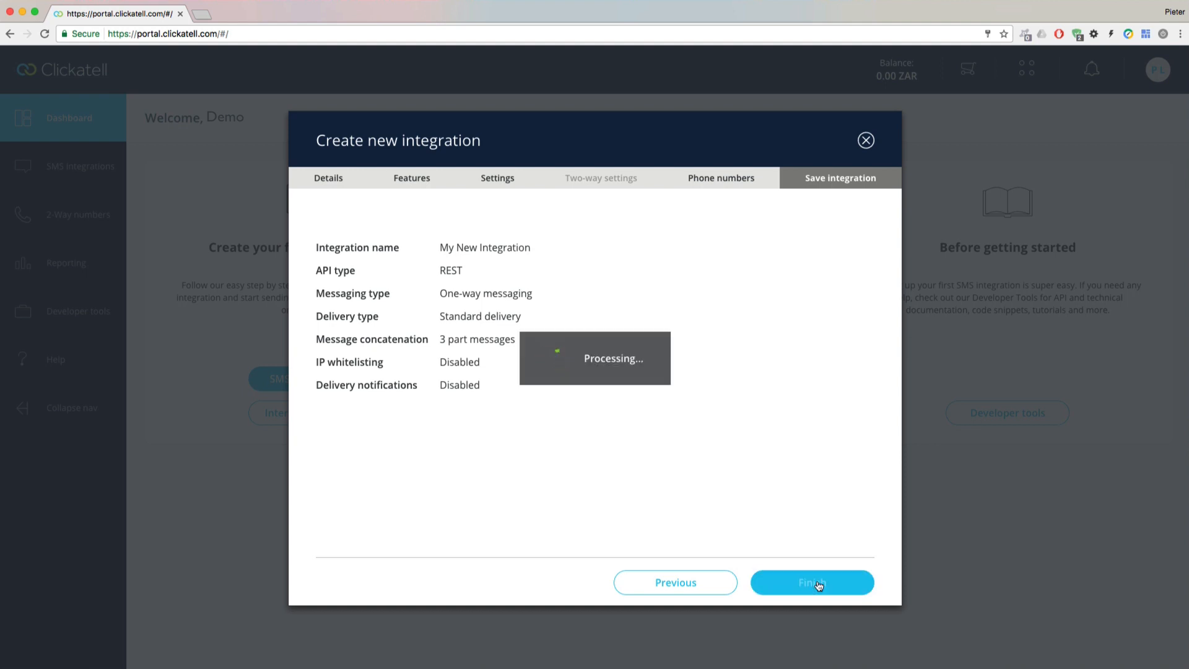
pyautogui.click(812, 582)
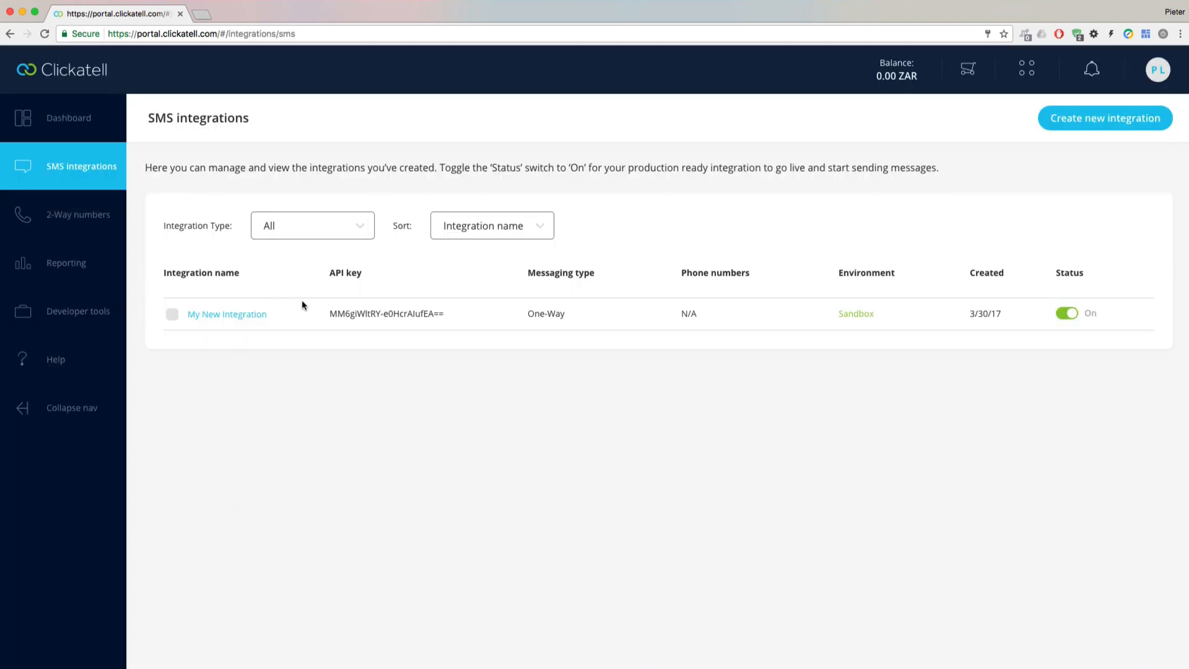
# - Select My New Integration's API key, then open its details page
pyautogui.doubleClick(385, 313)
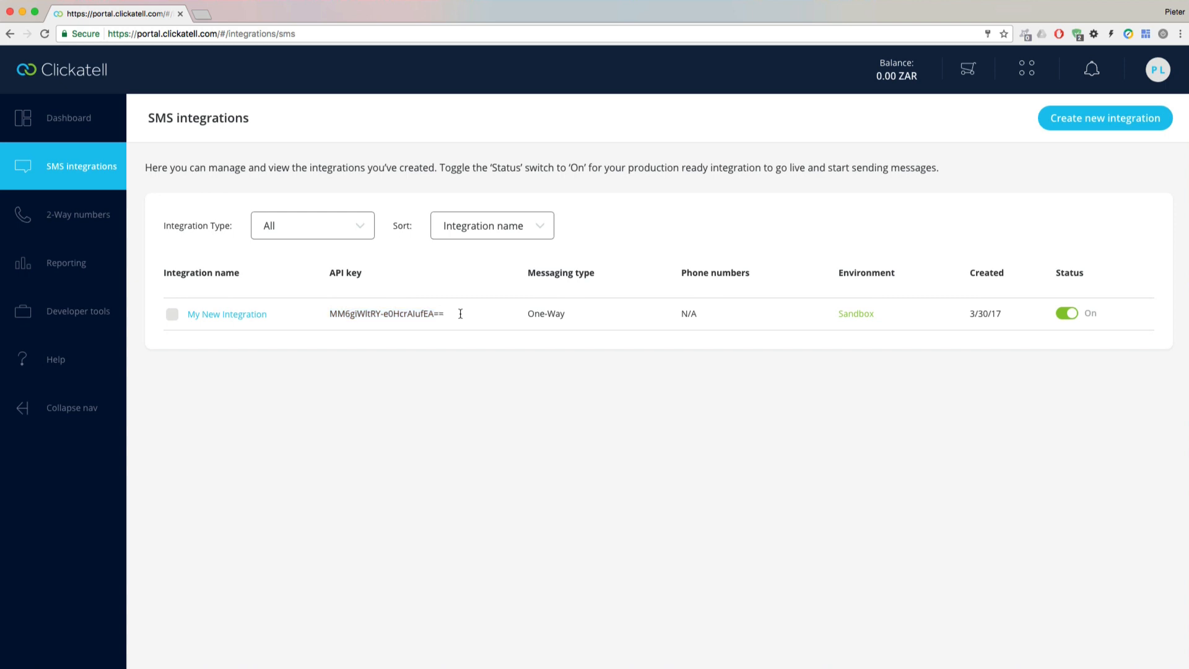
pyautogui.moveTo(78, 315)
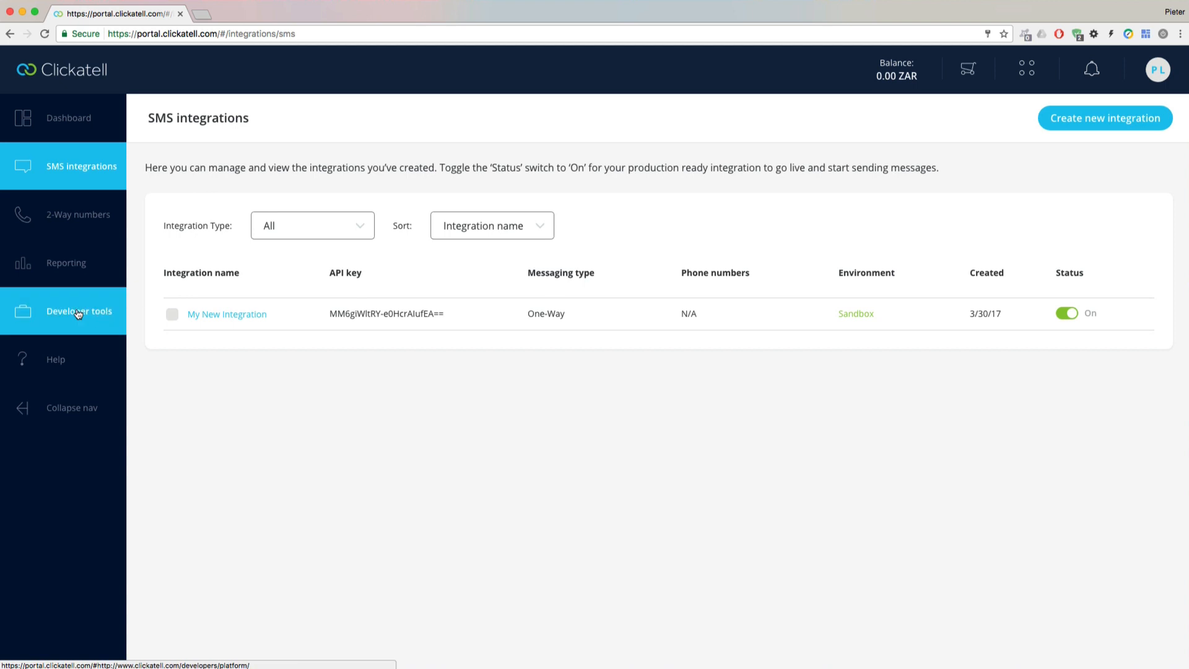
pyautogui.moveTo(215, 331)
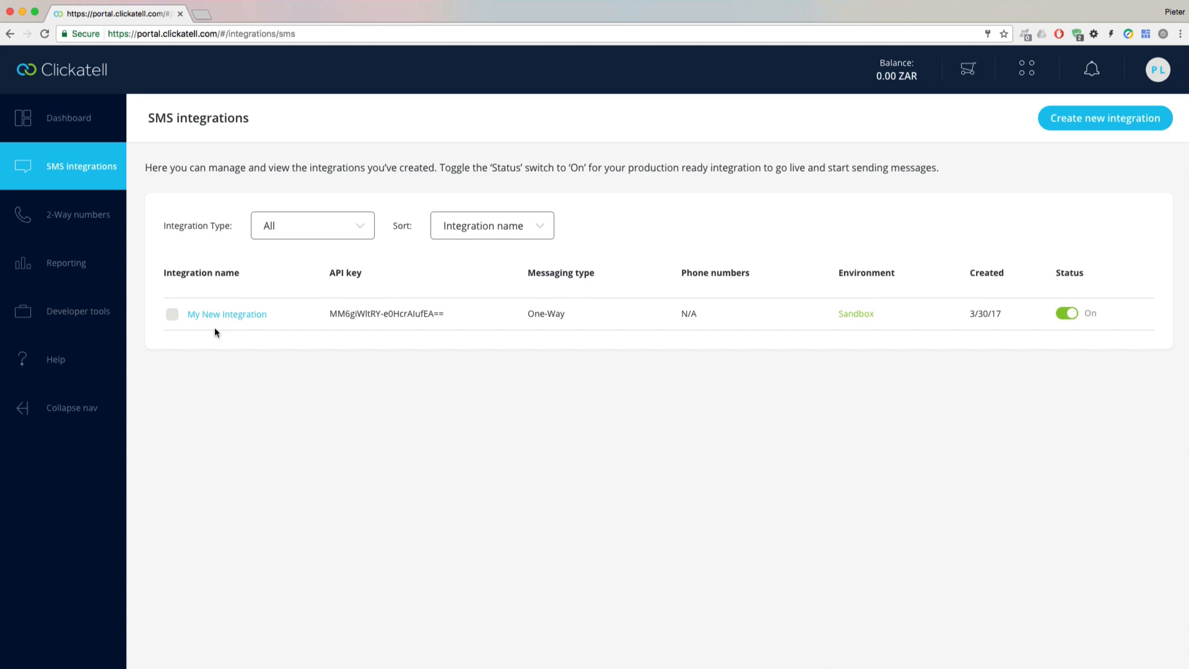
pyautogui.click(227, 314)
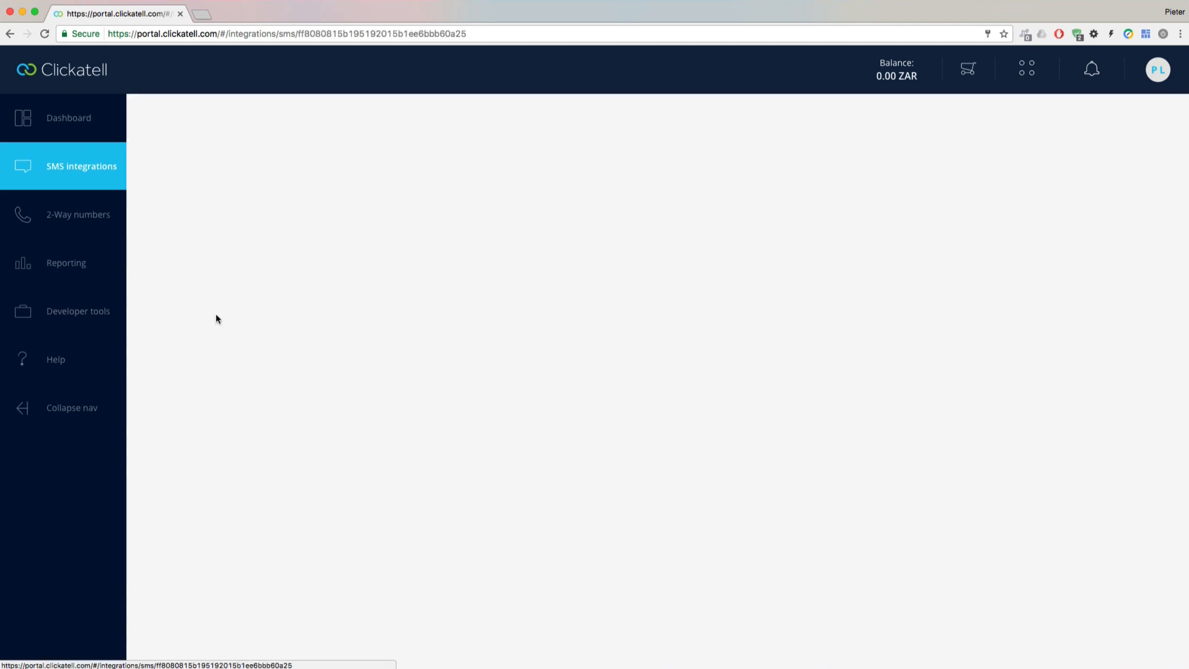